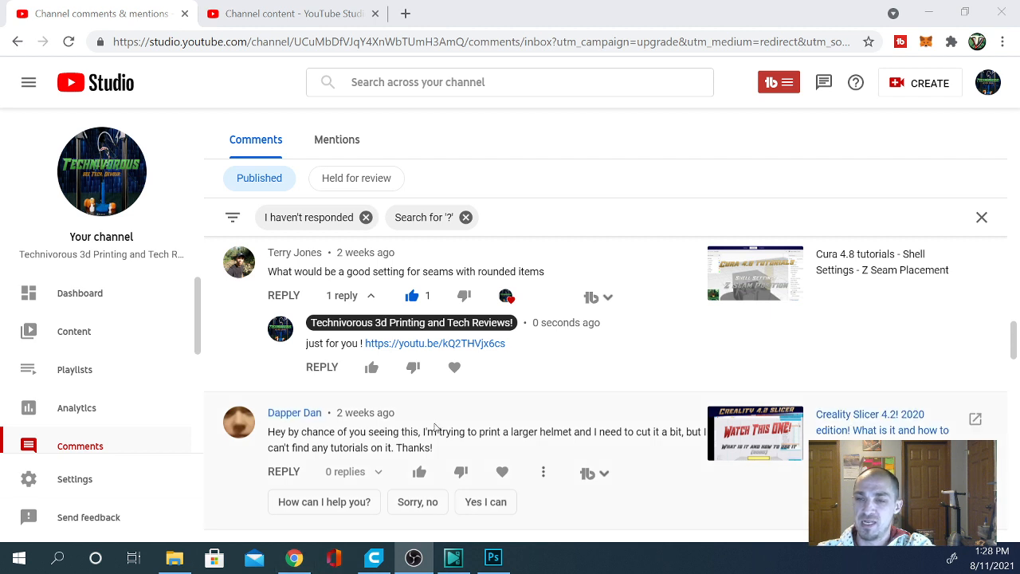
Zoom and orbit the layer preview to see the eraser's notch in the cap's front edge.
scroll("down", 3)
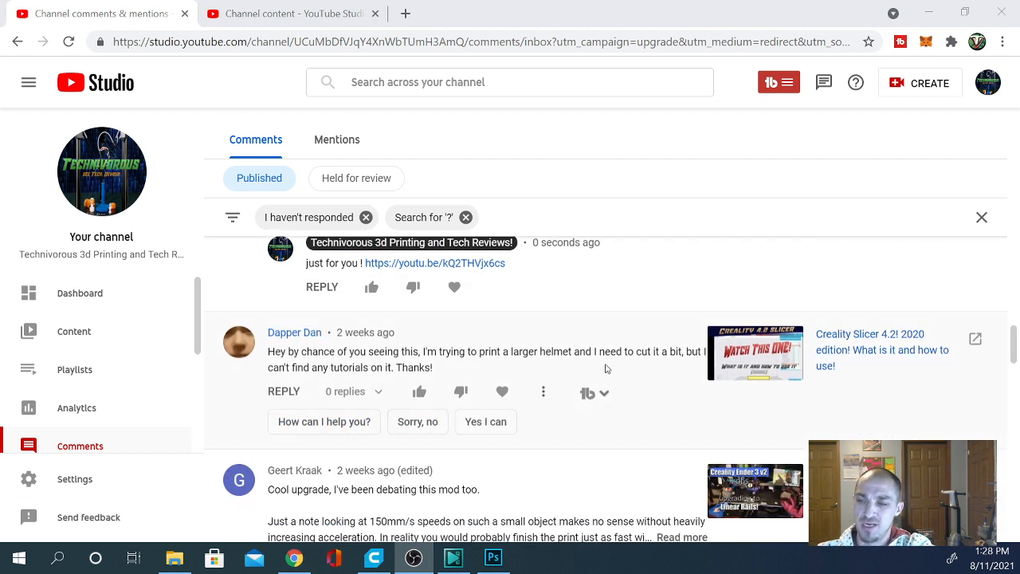
mouse_move(501, 391)
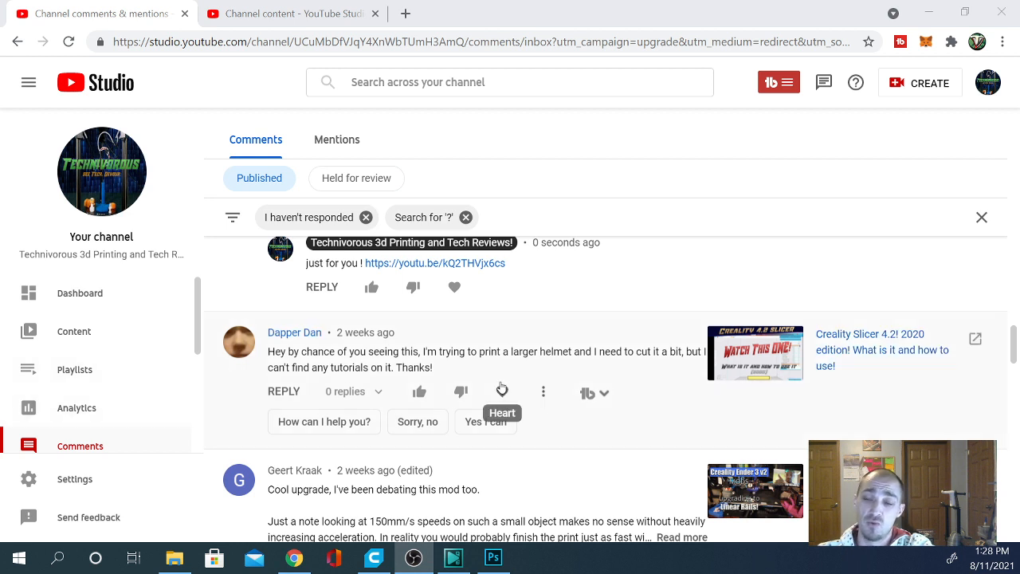
mouse_move(203, 369)
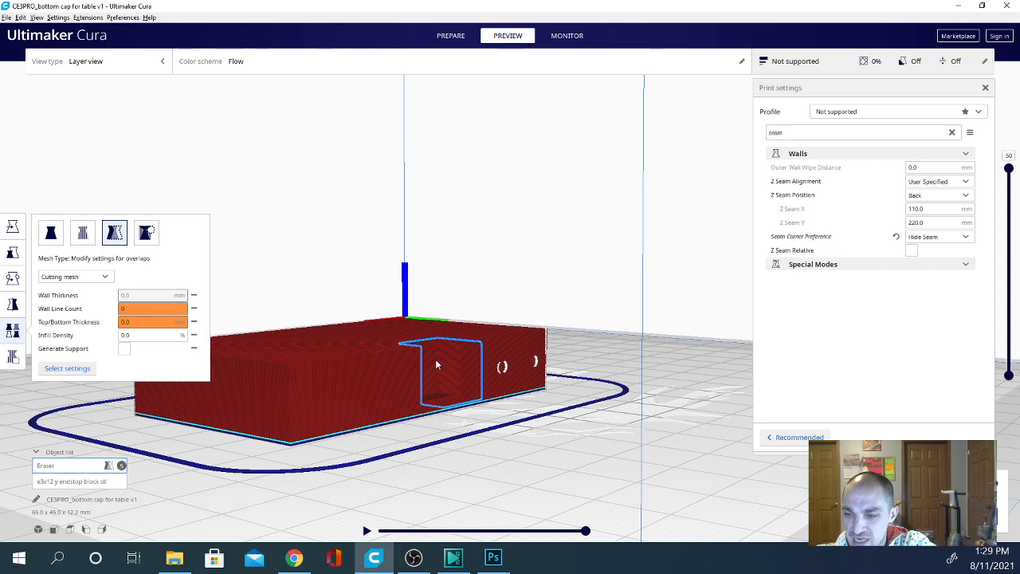
left_click_drag(437, 365, 642, 369)
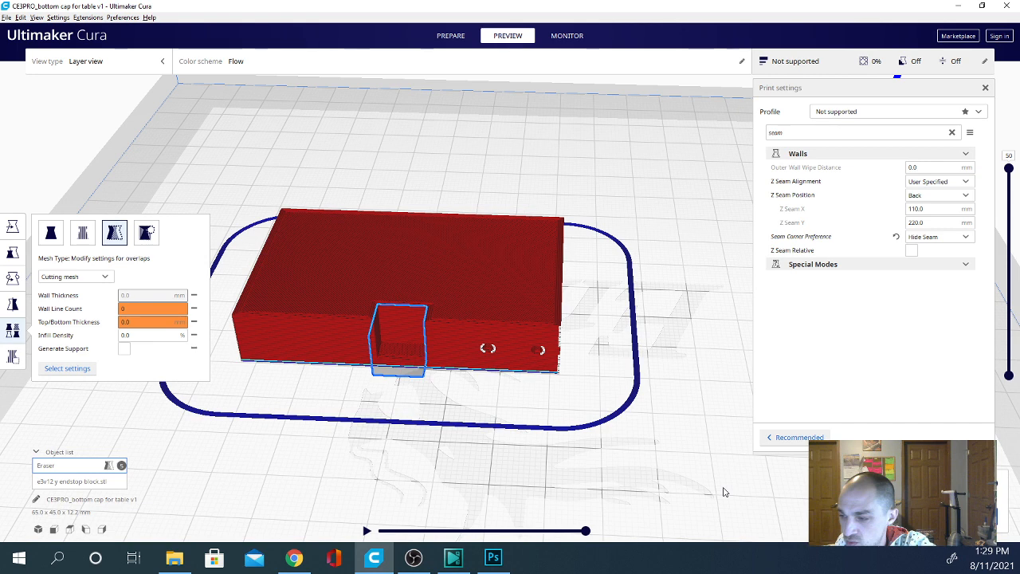
Return to the Prepare stage and select the second eraser block, Eraser(1).
left_click(450, 35)
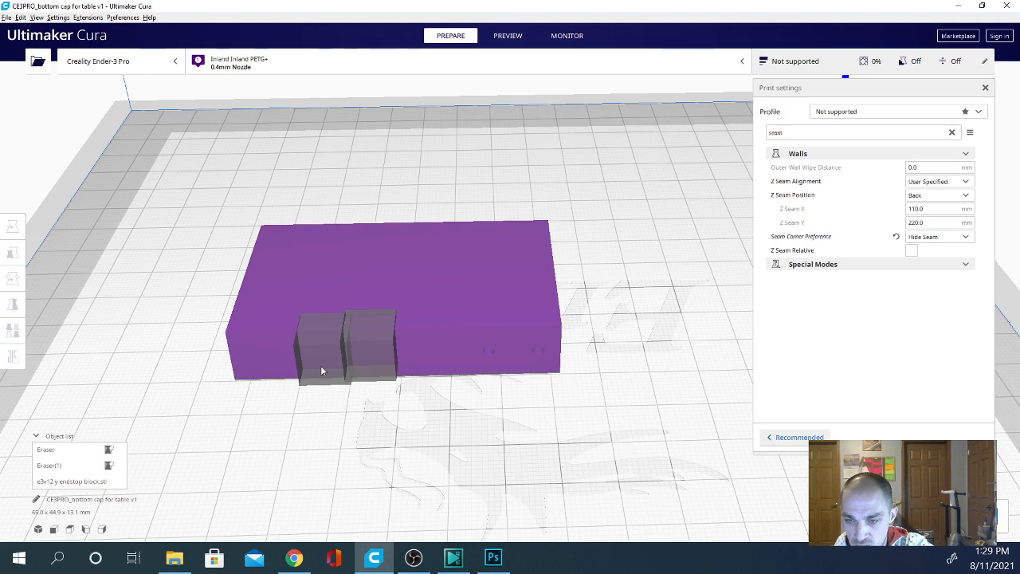
left_click(45, 450)
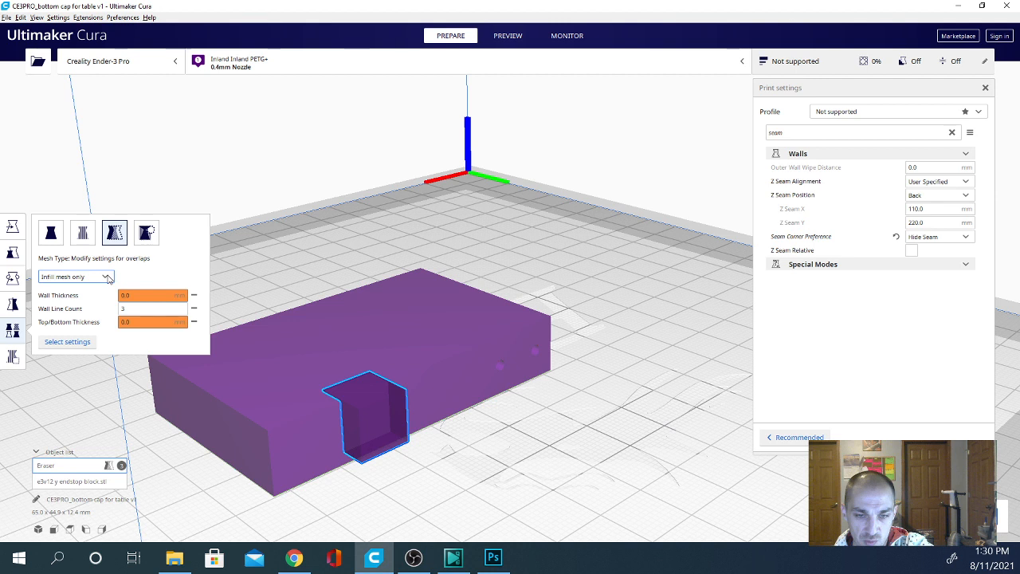
Set the eraser's mesh type to Cutting mesh and add Infill Density to its settings.
left_click(67, 342)
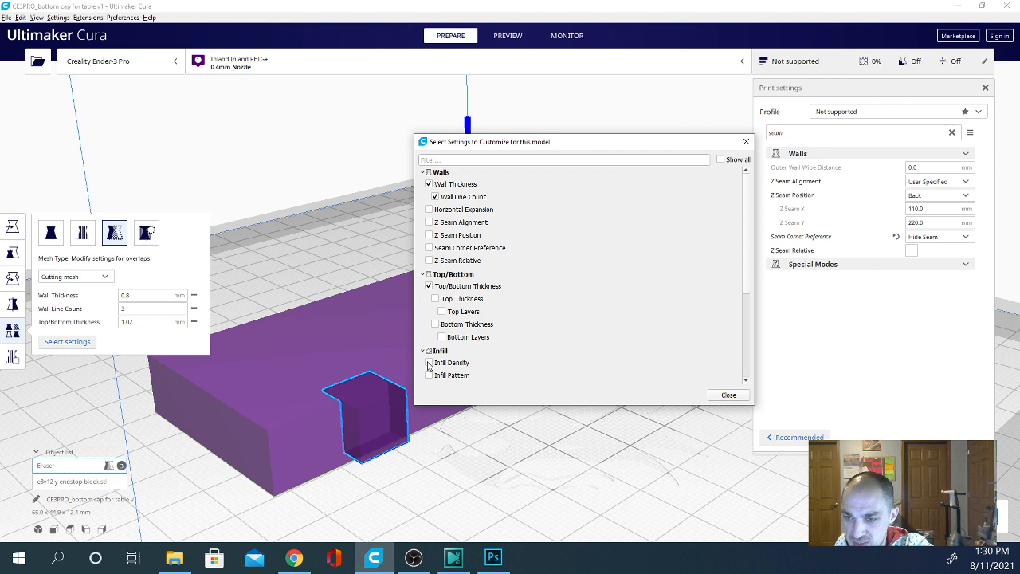
left_click(728, 394)
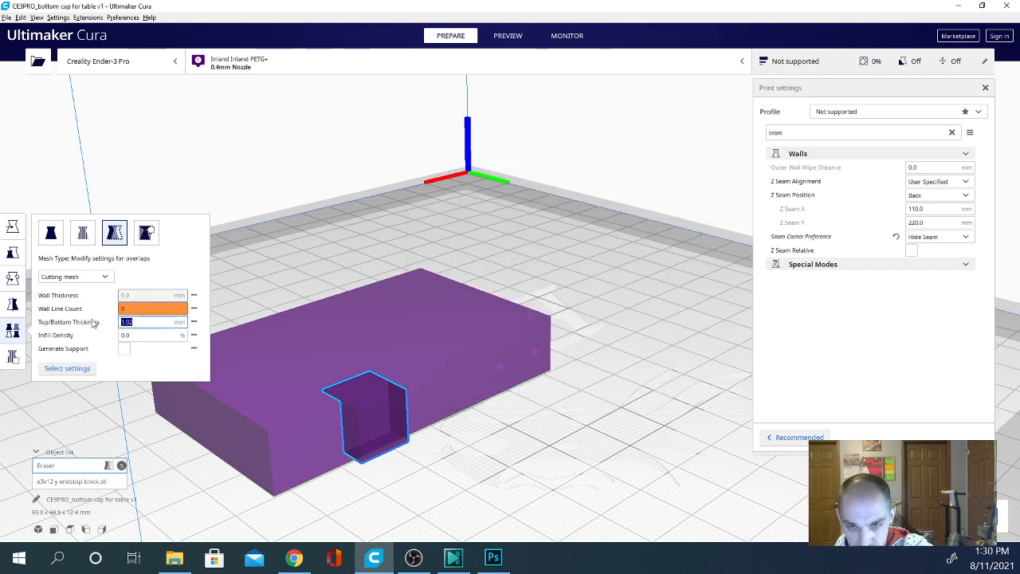